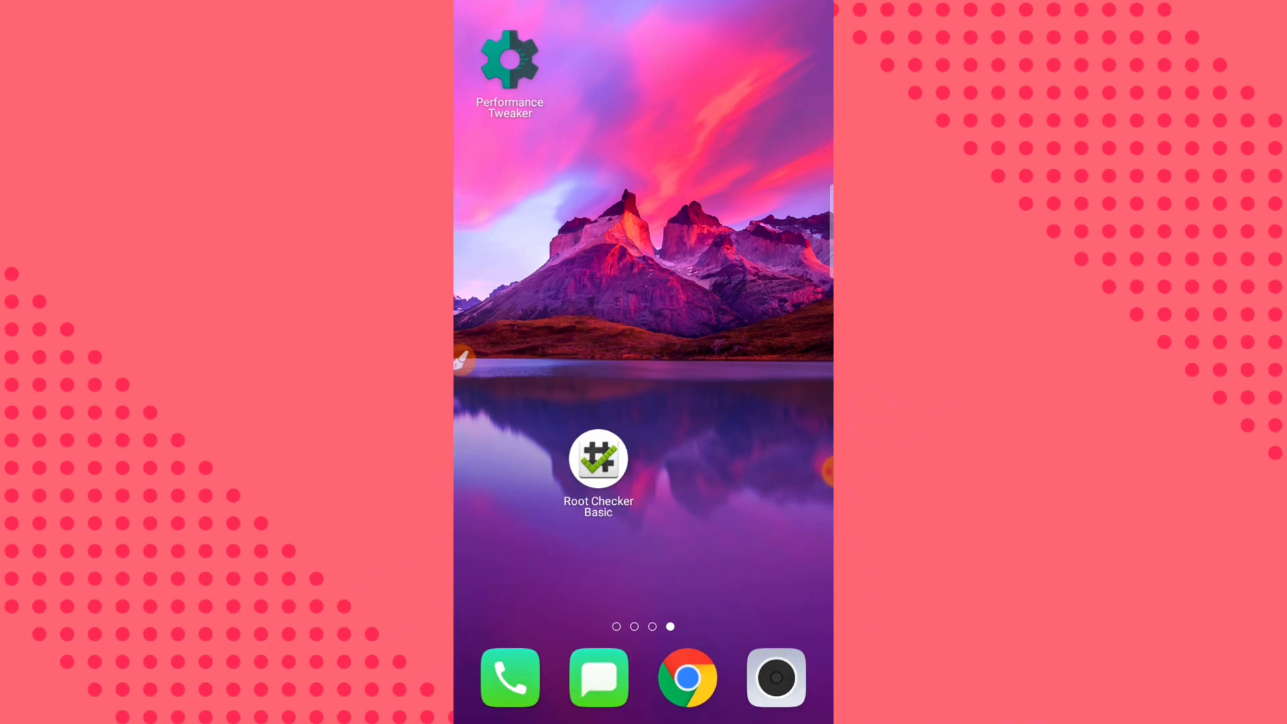
Launch Performance Tweaker, which reports no root access found on the device
click(509, 60)
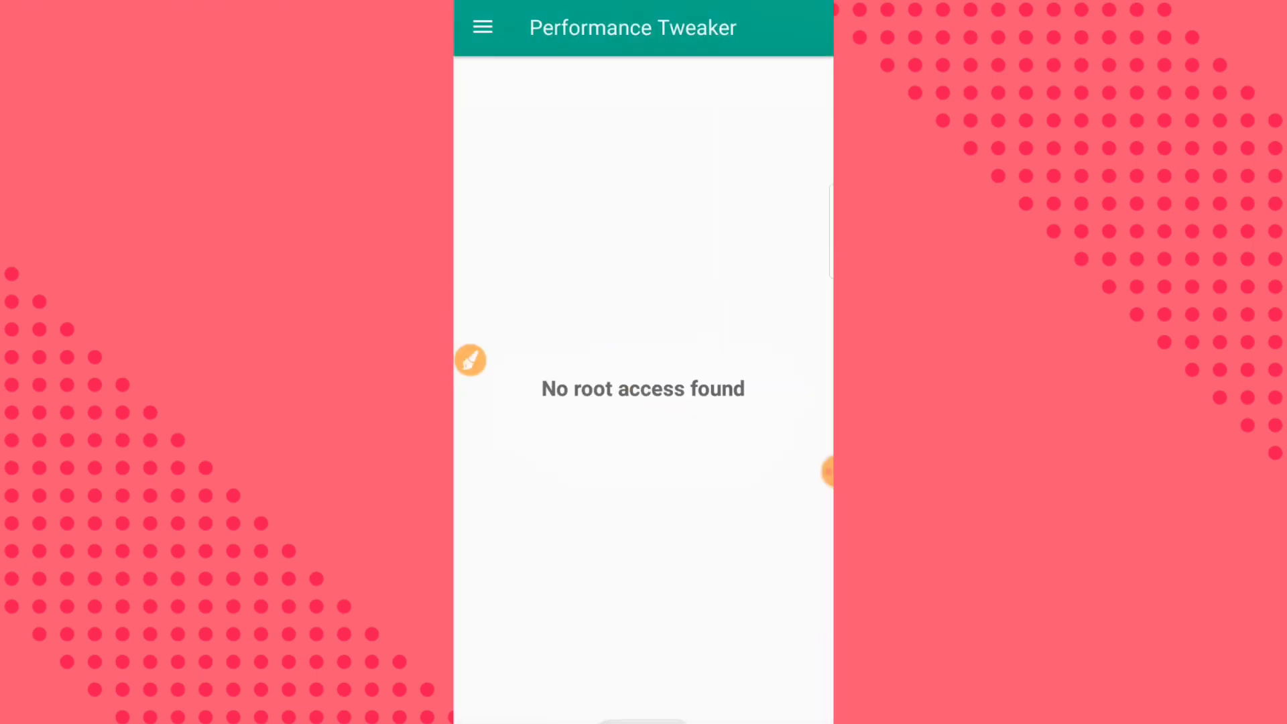
Search File Manager and install the SuperSU apk from the results
text(magisk)
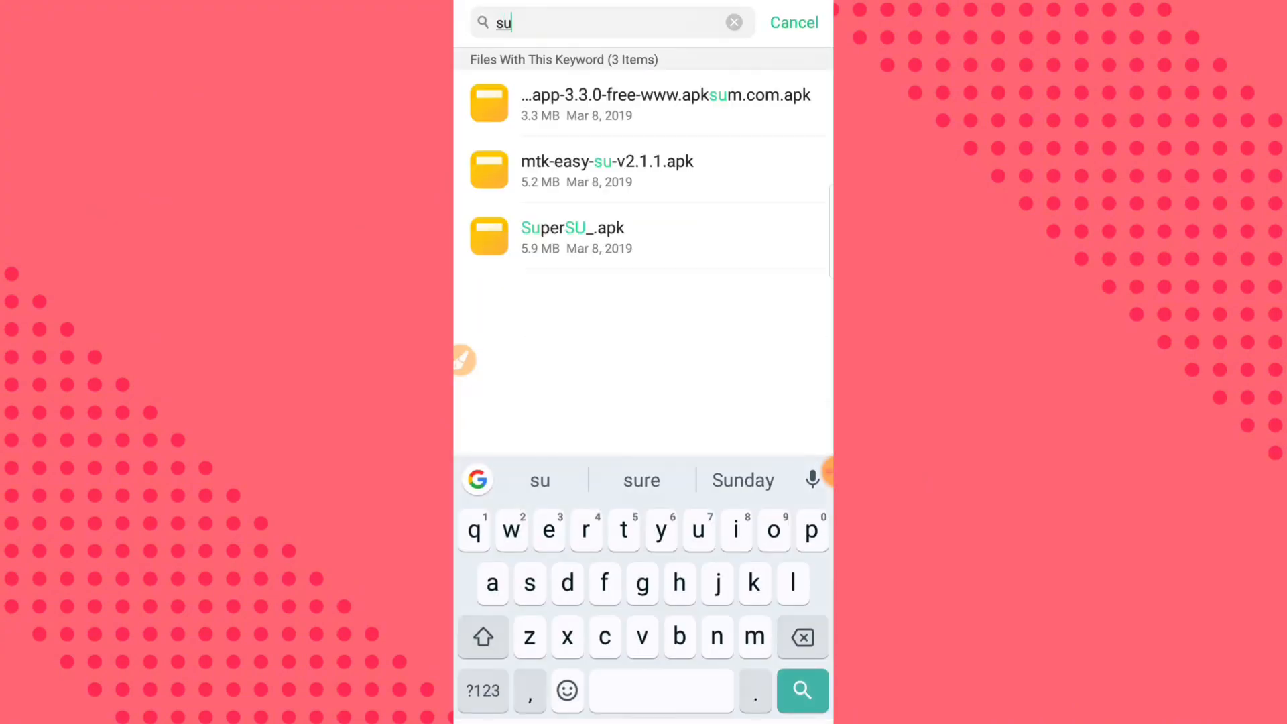
click(572, 227)
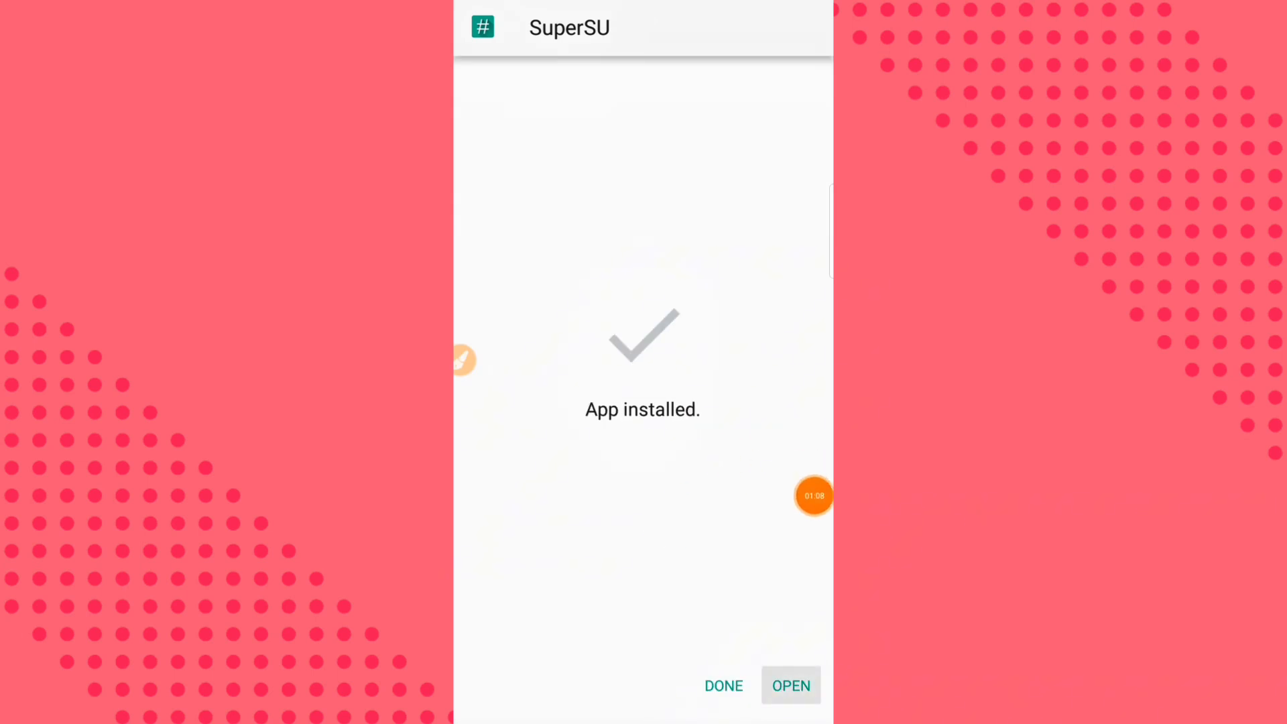
click(790, 685)
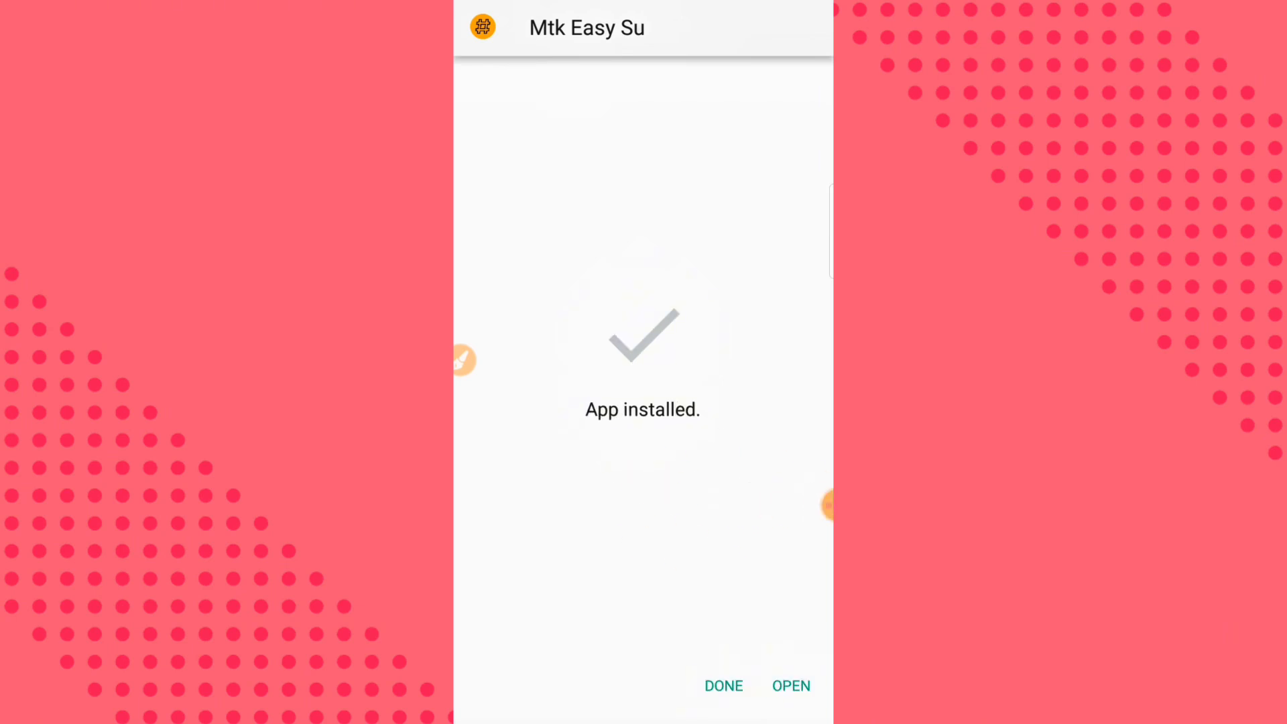
Finish installing Mtk Easy Su, launch it and choose boot.img from the Boot.img folder
click(722, 685)
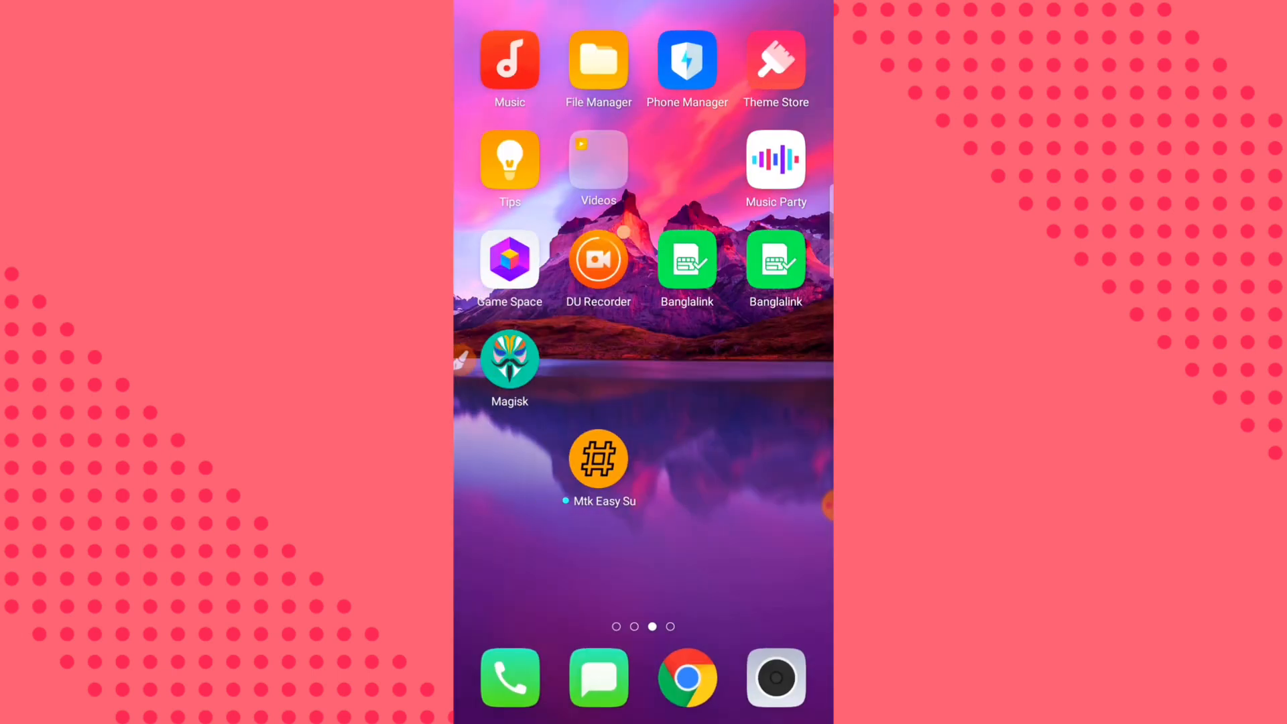
click(510, 357)
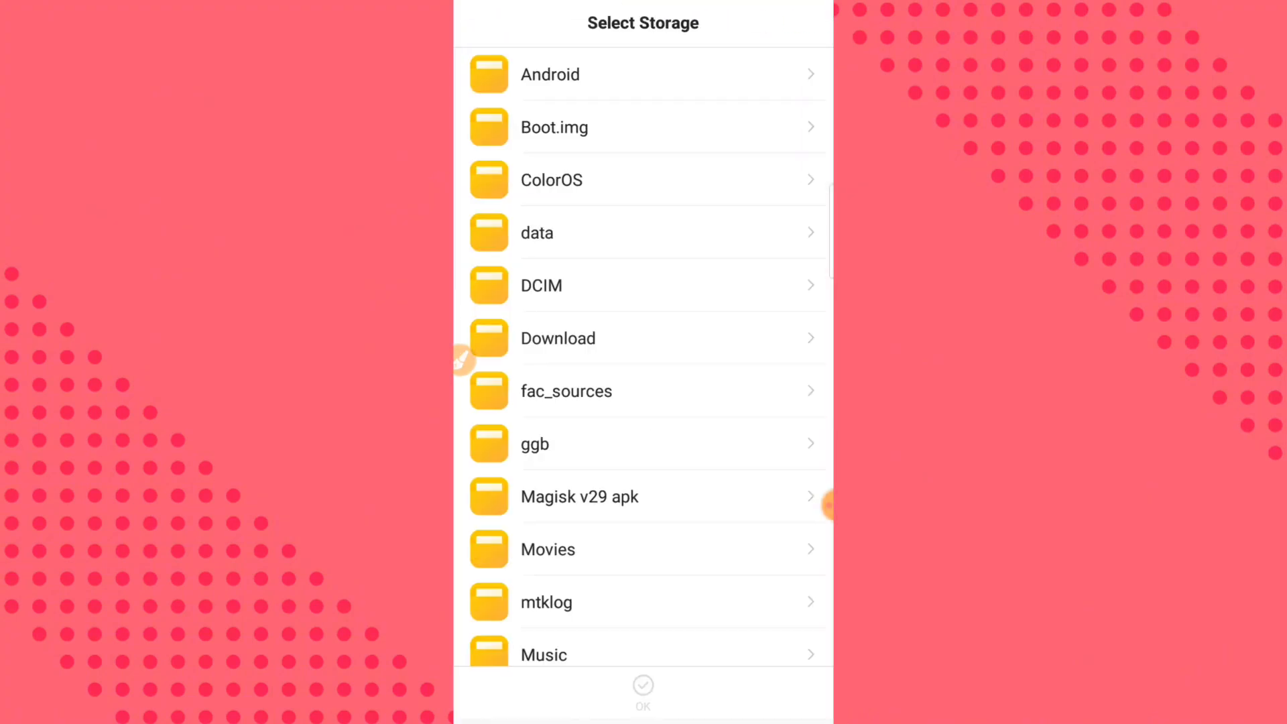
click(549, 73)
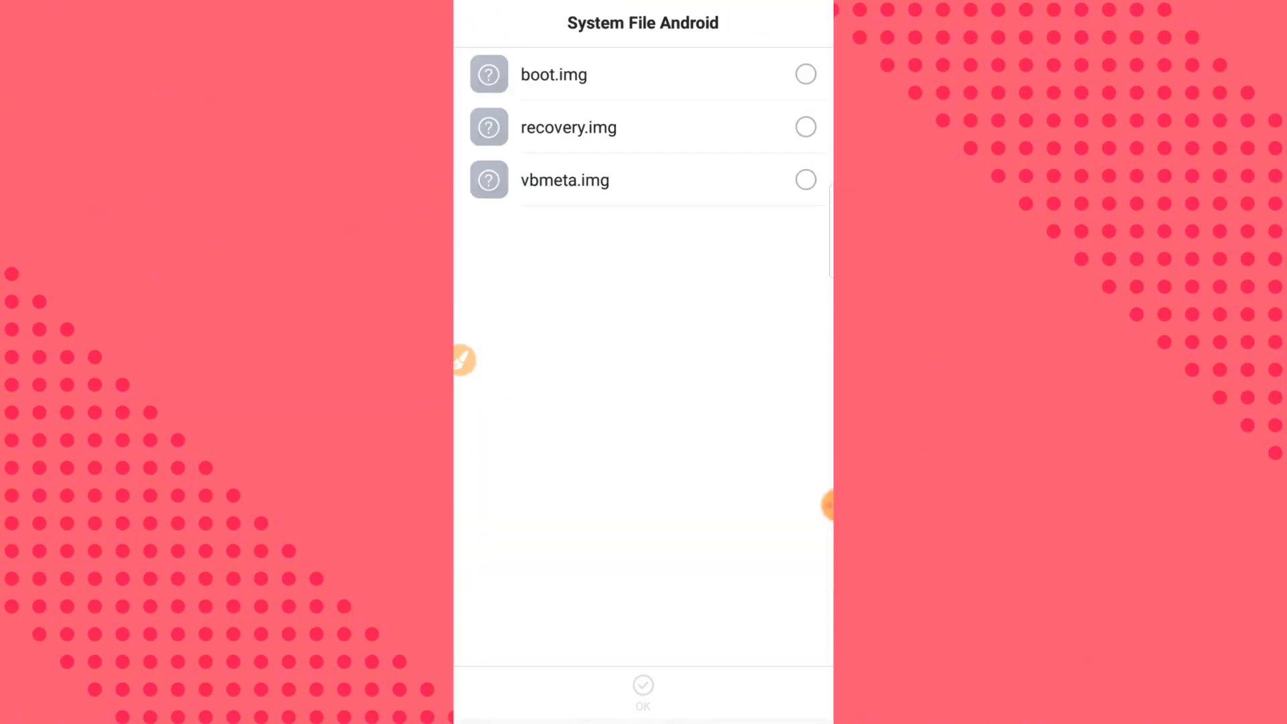
click(642, 689)
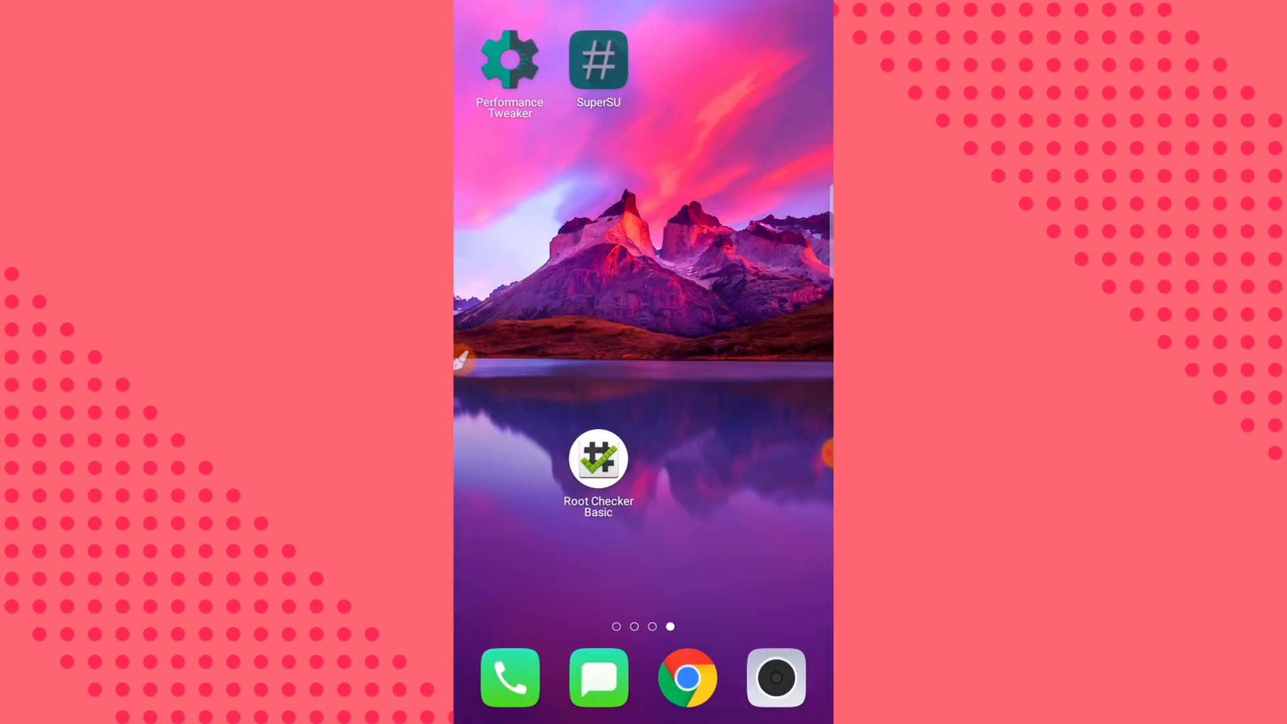
click(598, 61)
text(se)
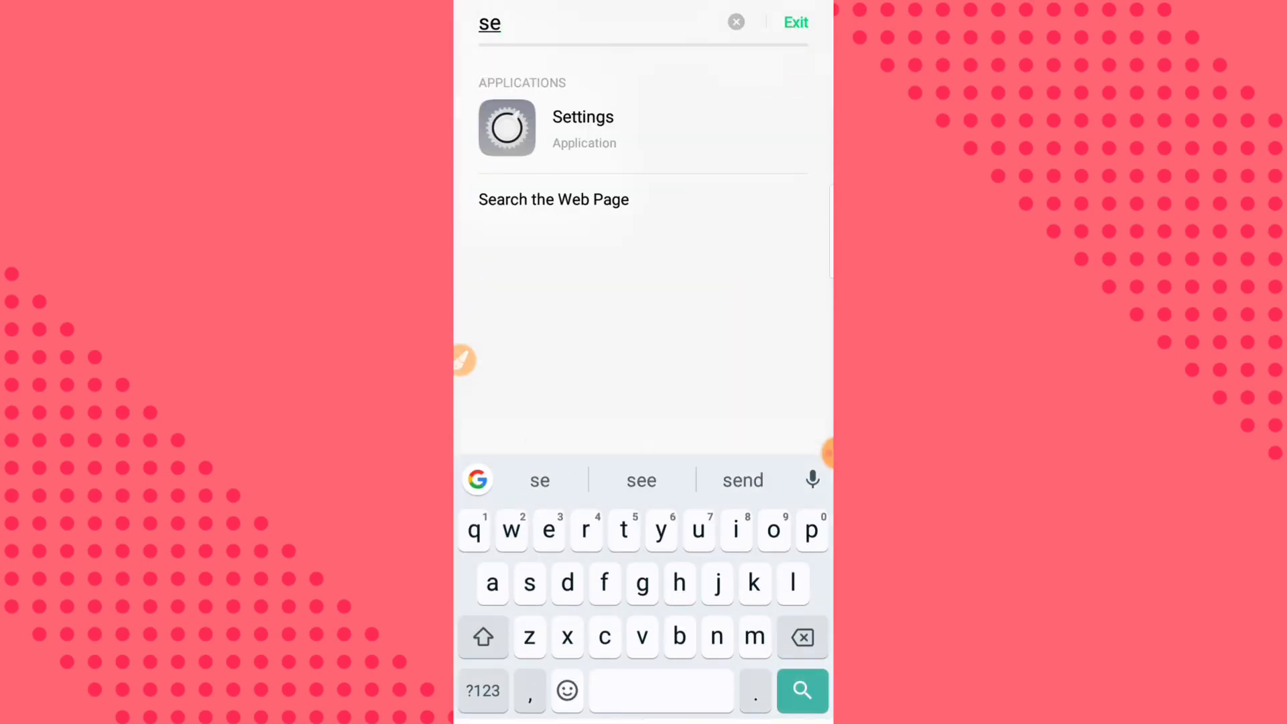
click(583, 117)
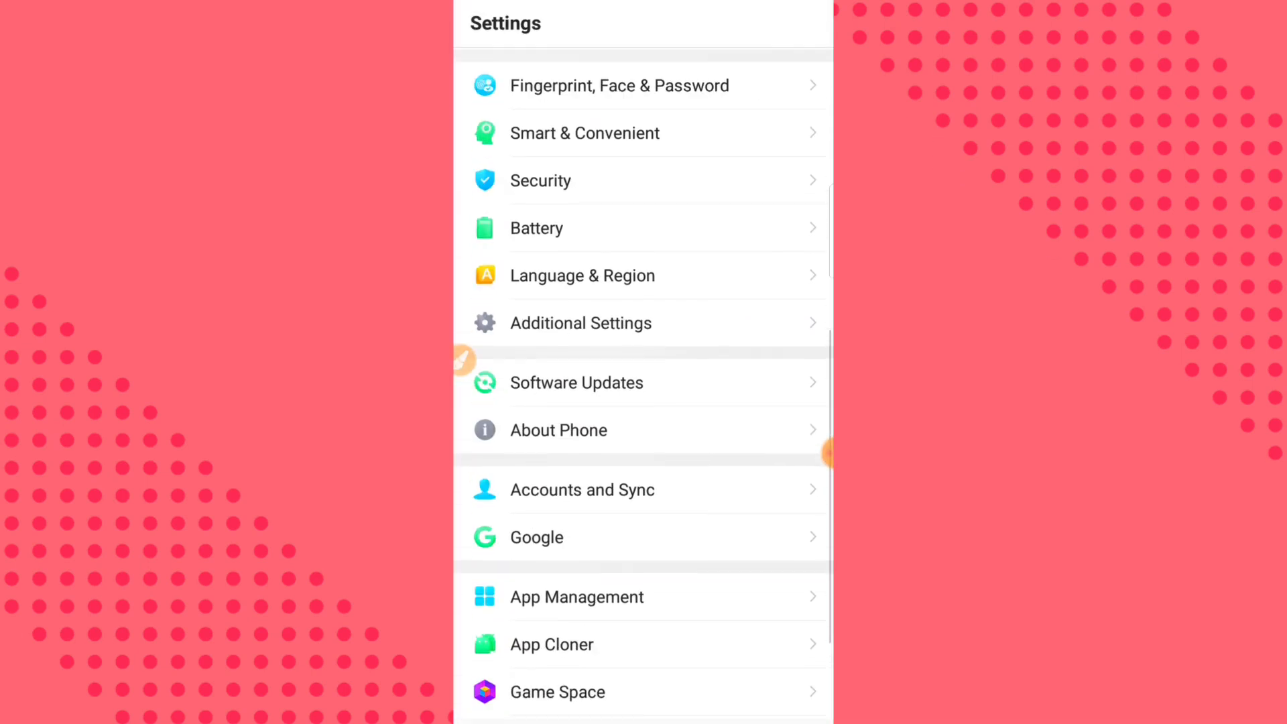
click(581, 323)
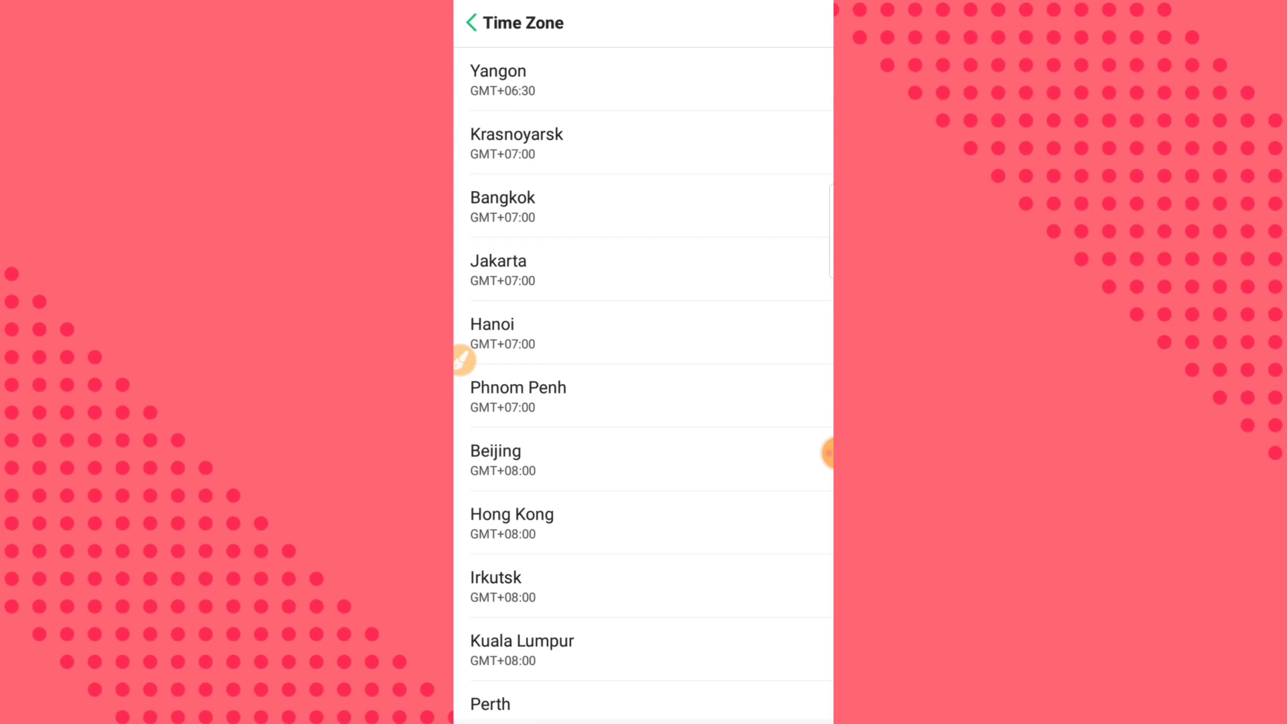
click(471, 23)
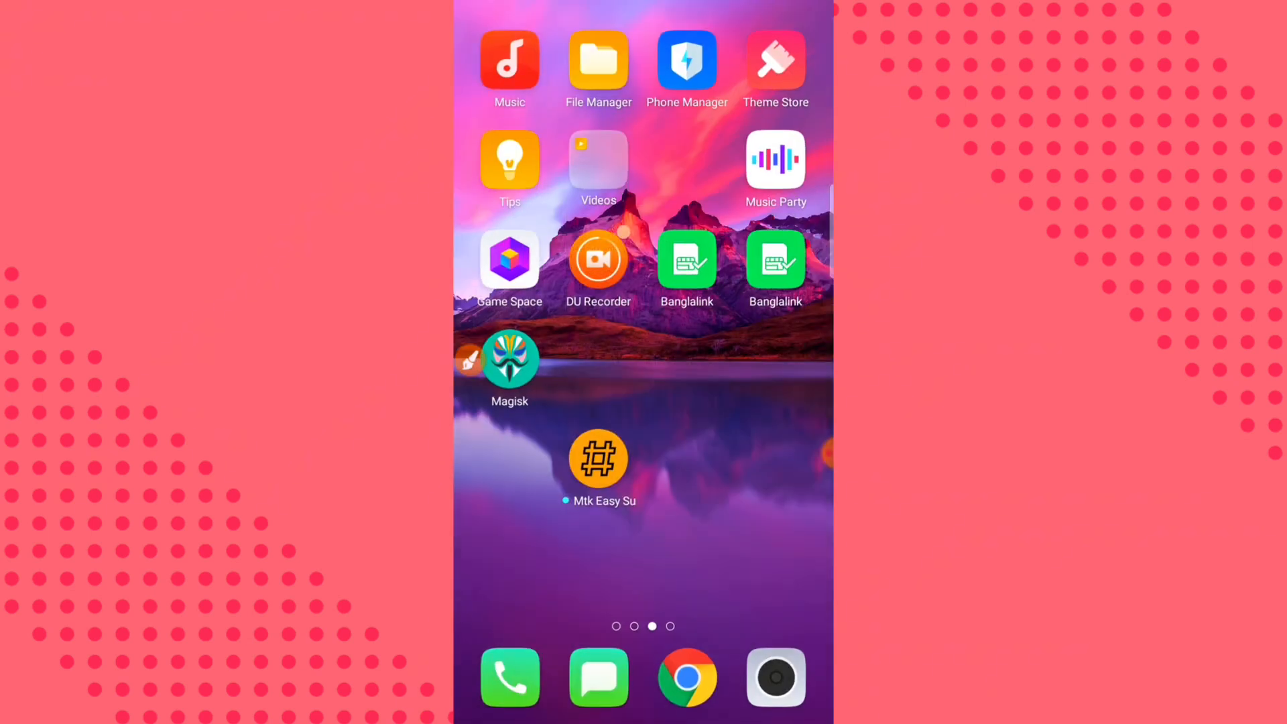
Launch Magisk and scroll its settings down to the Superuser section
click(598, 457)
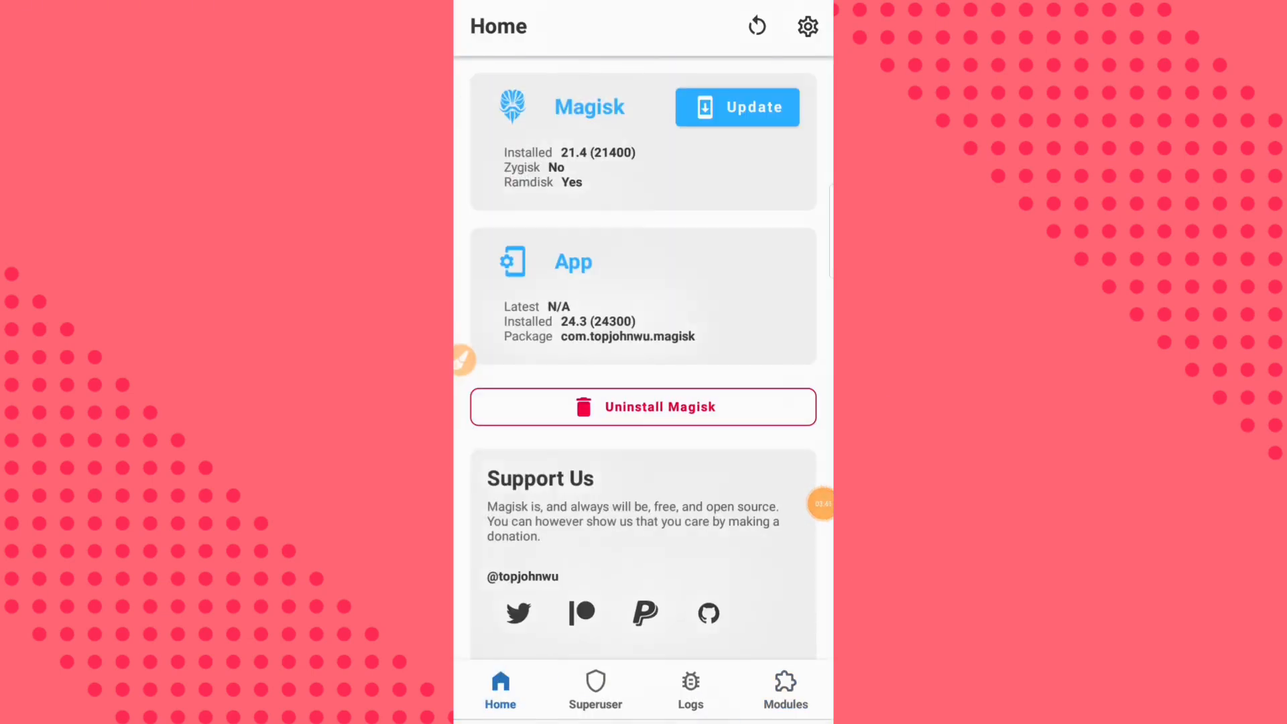
click(807, 27)
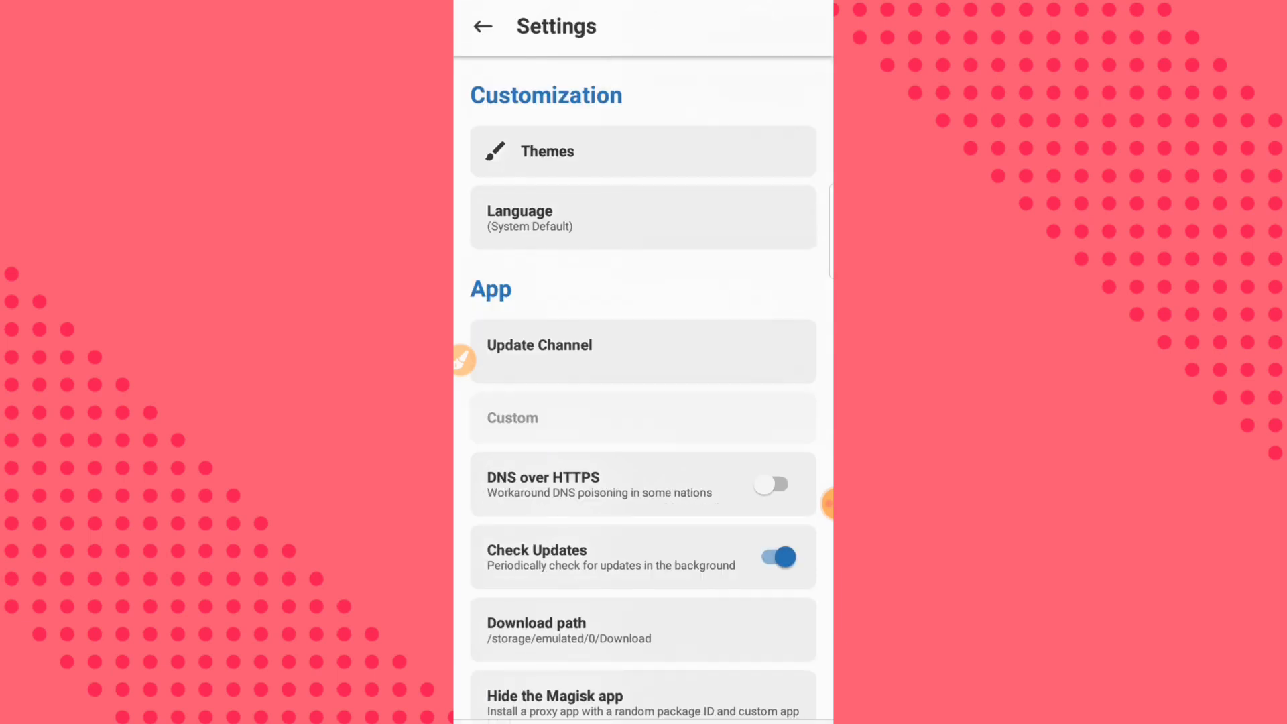
scroll(down, 3)
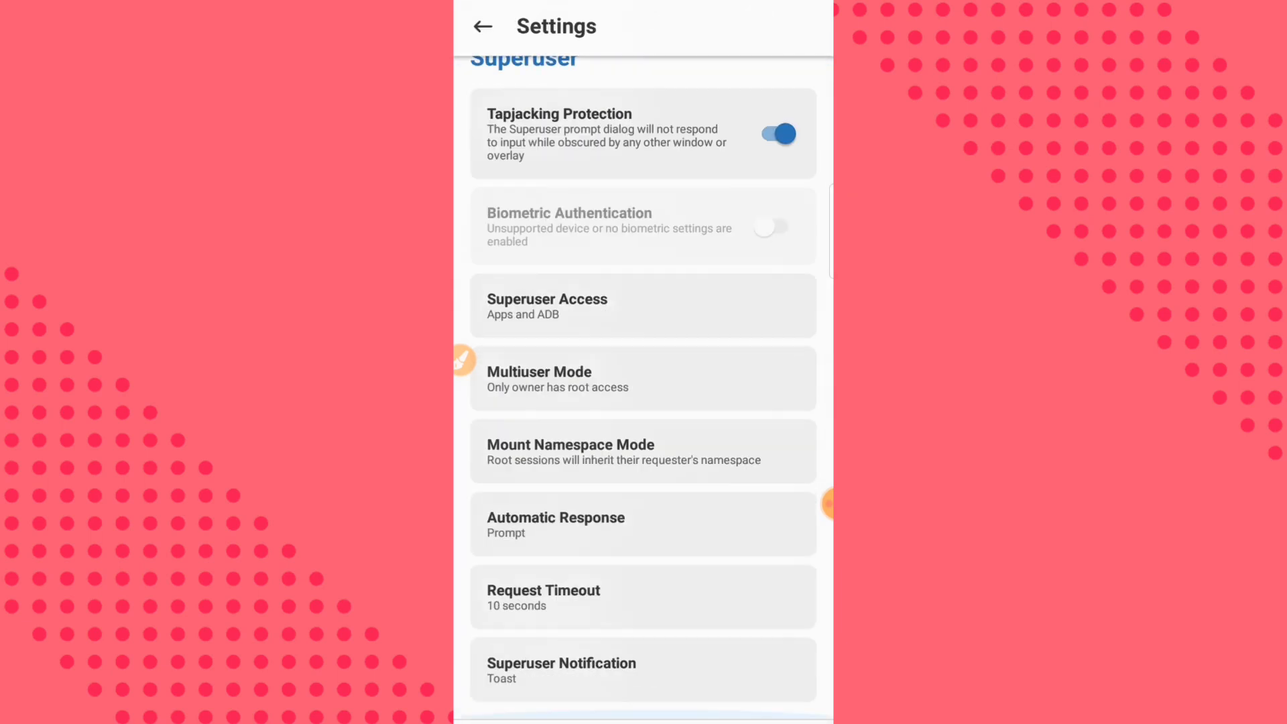